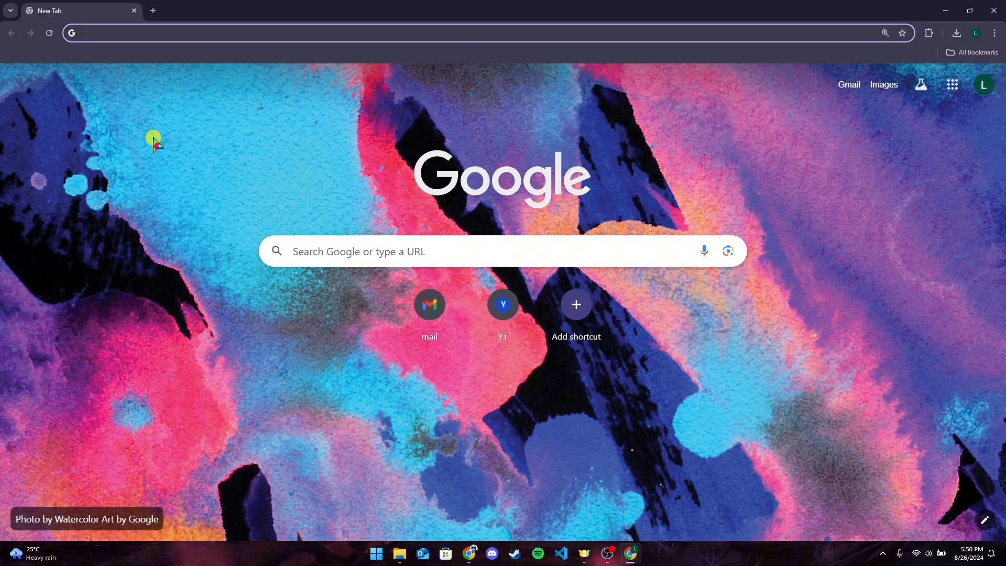
mouse_move(95, 233)
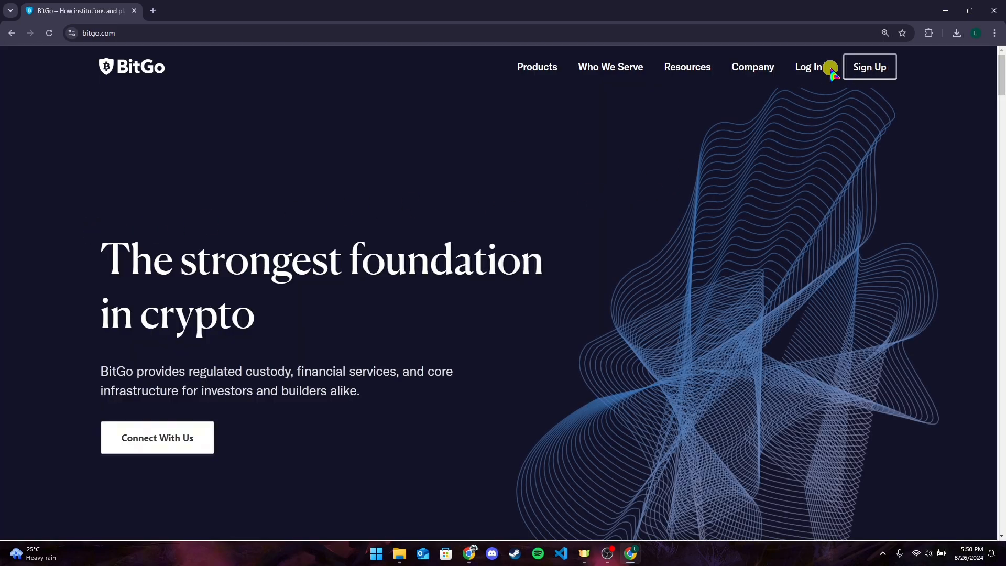
- Go to the BitGo sign-in page from the bitgo.com homepage via Log In
click(807, 67)
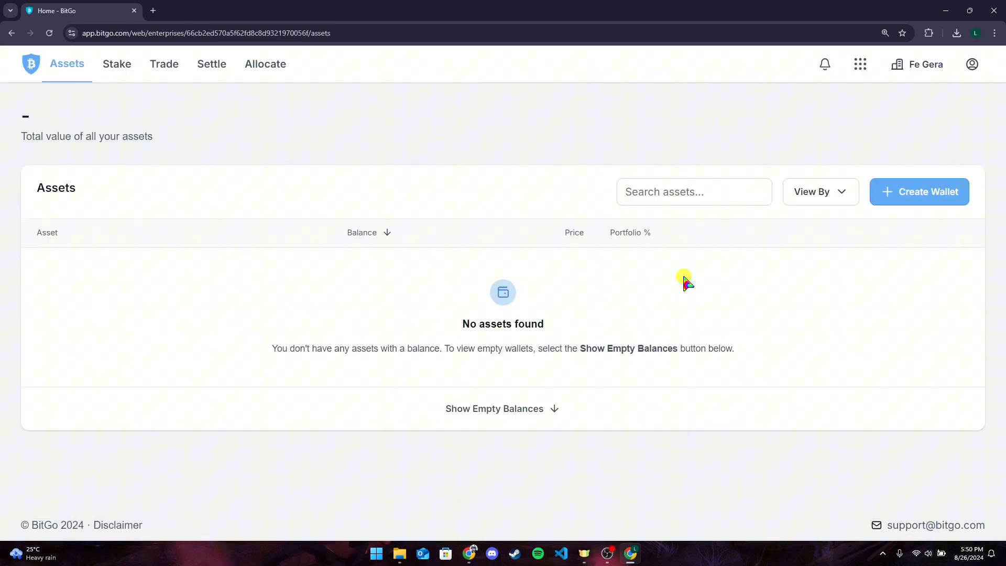
mouse_move(851, 166)
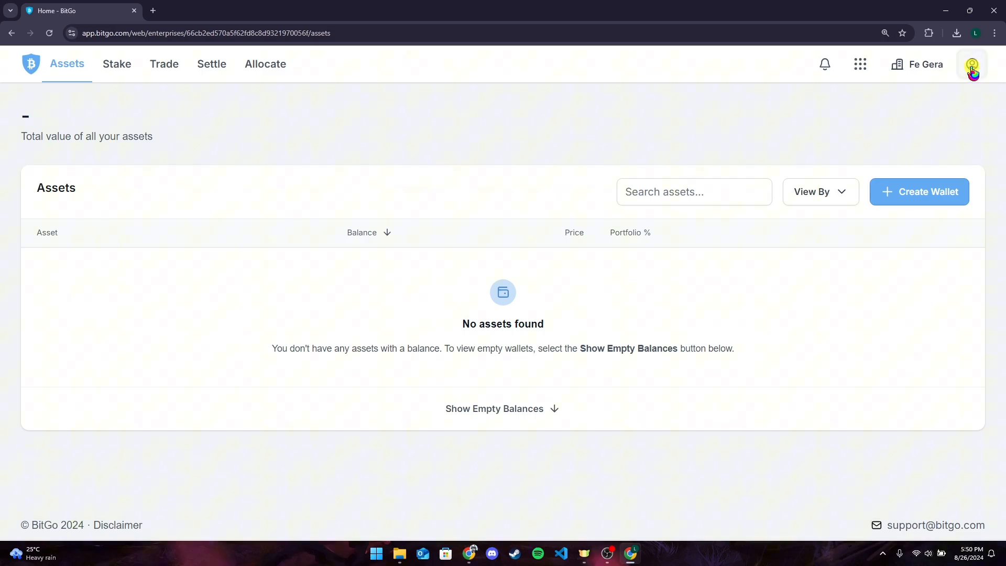
- Reveal the account options from the profile icon on the Assets page
click(971, 64)
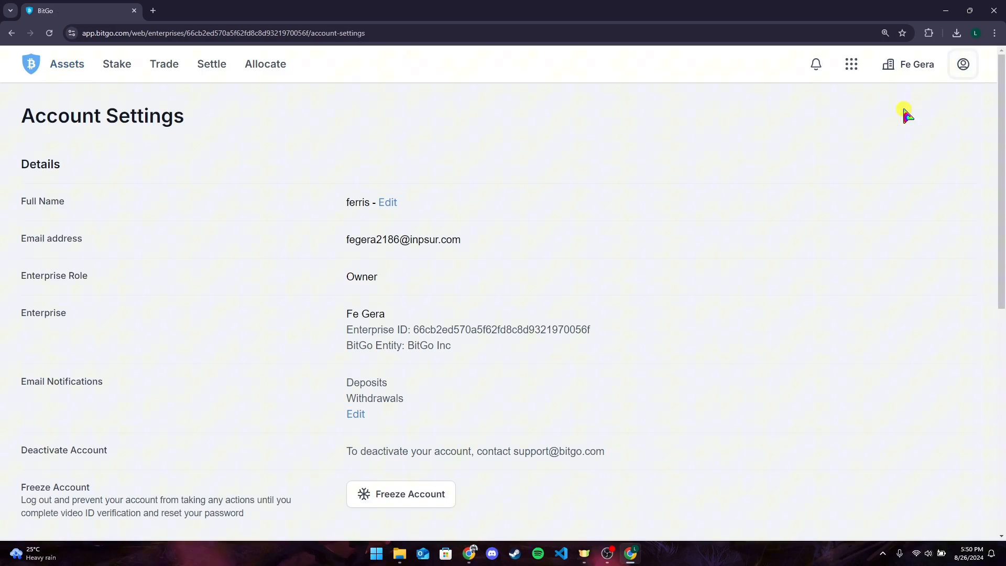
mouse_move(163, 121)
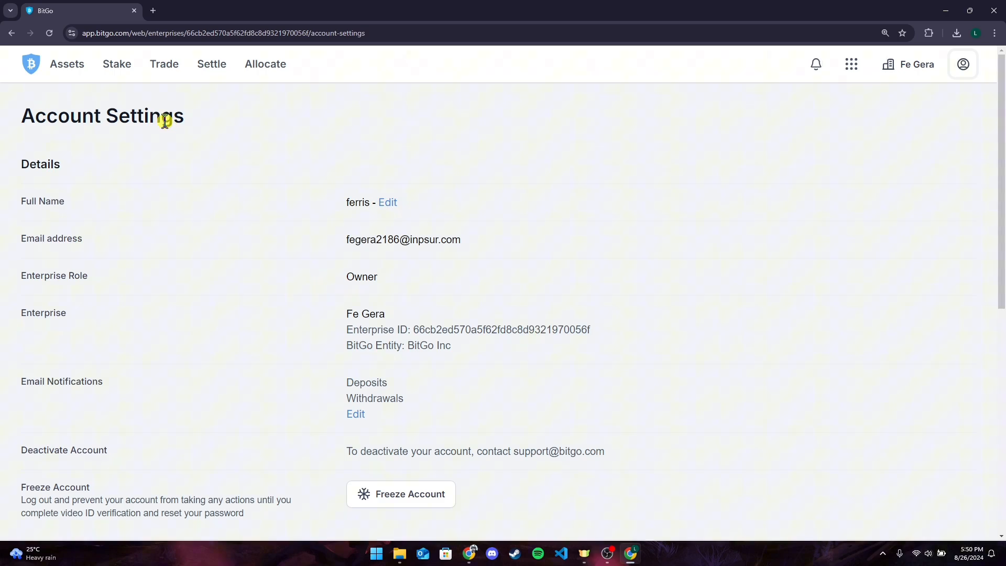
- Start freezing the account from Account Settings, bringing up the 2FA confirmation
scroll(down, 3)
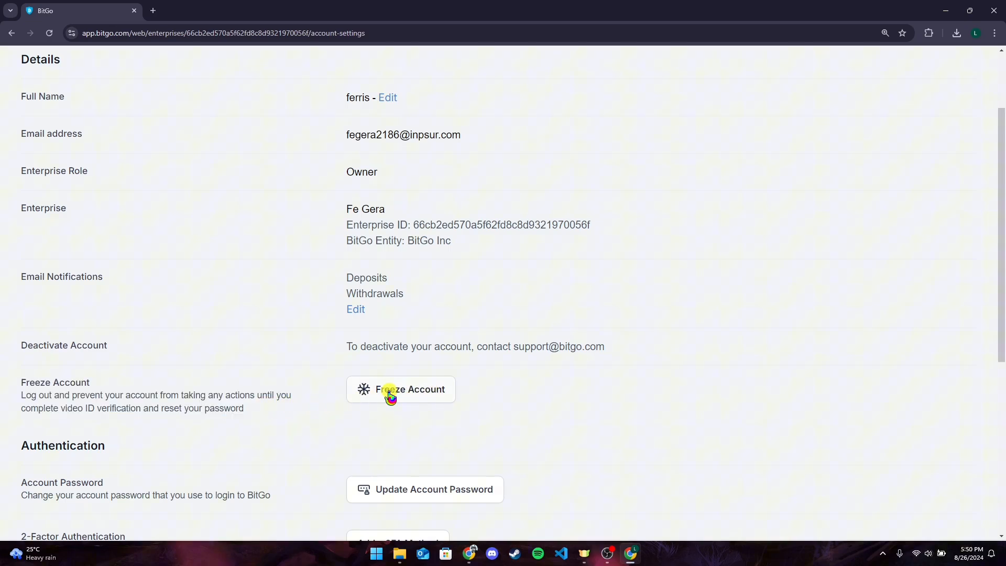
click(400, 389)
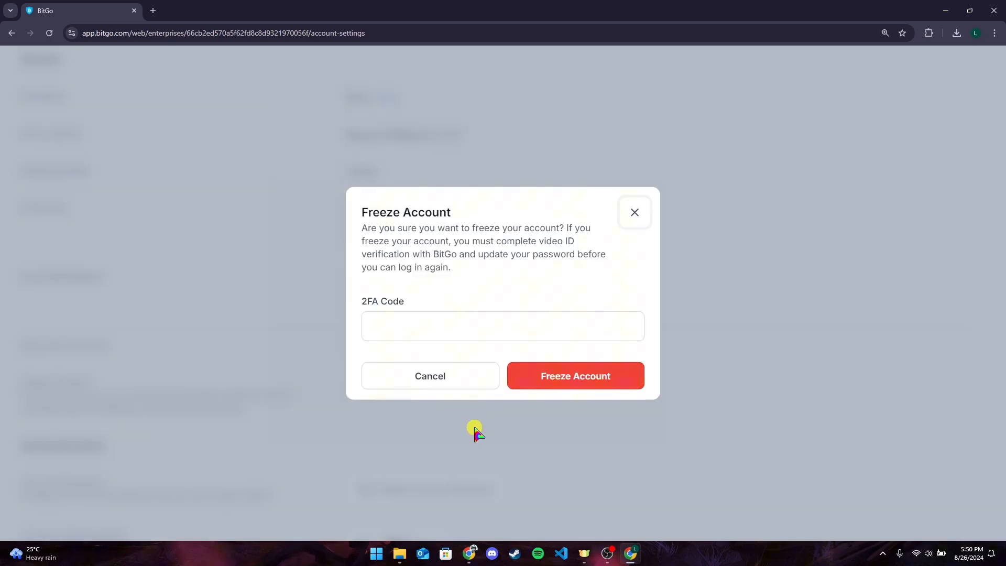
mouse_move(475, 426)
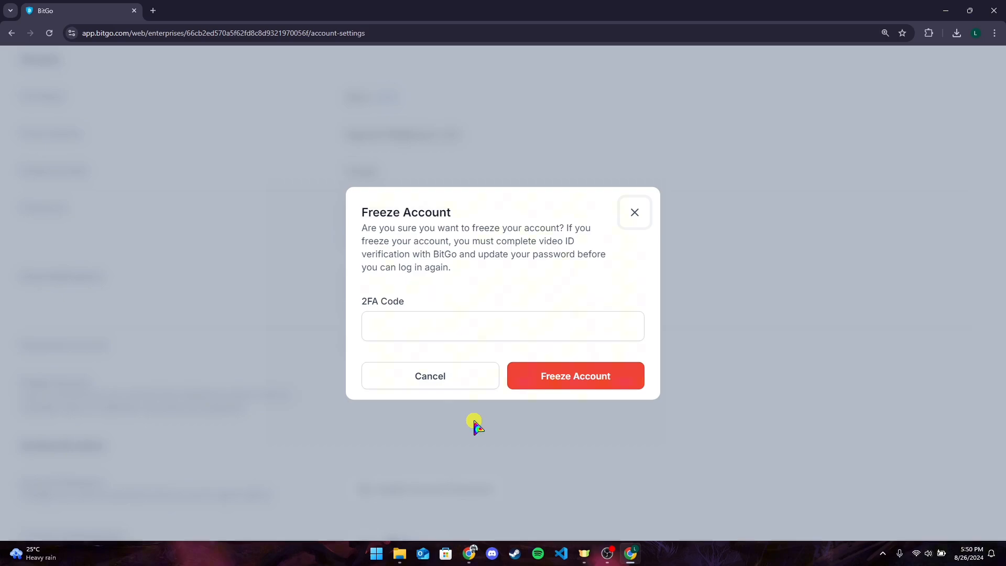
click(502, 325)
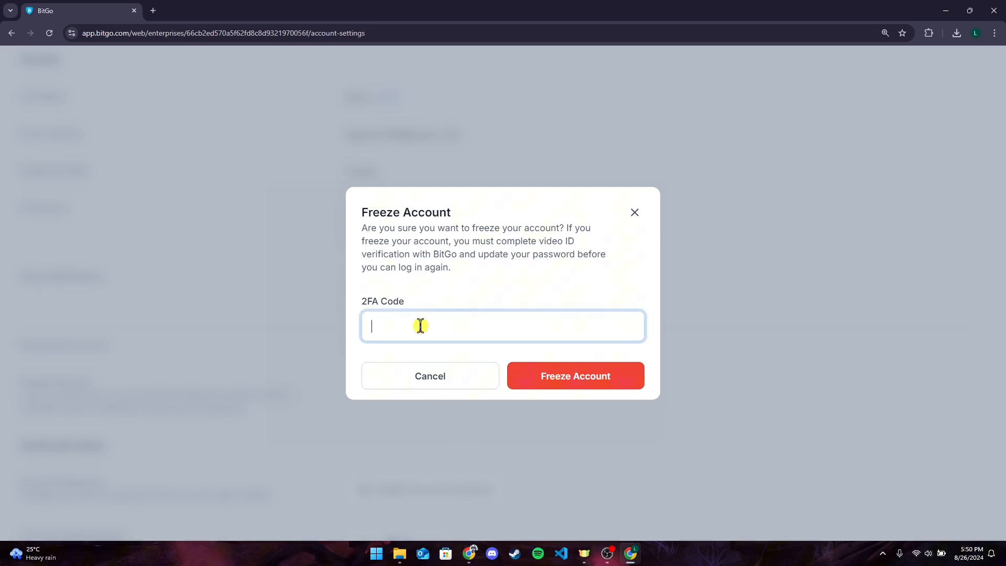
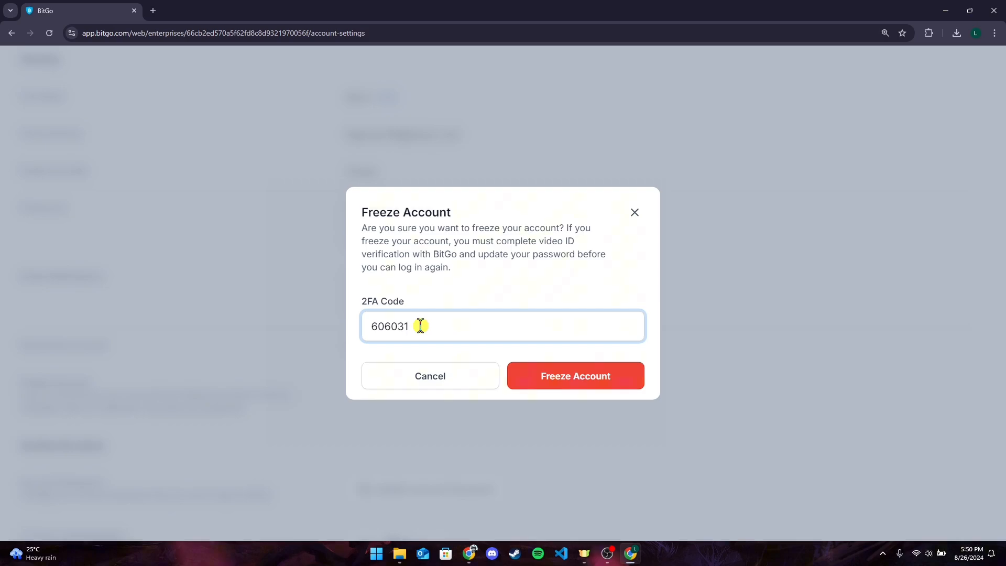
click(575, 375)
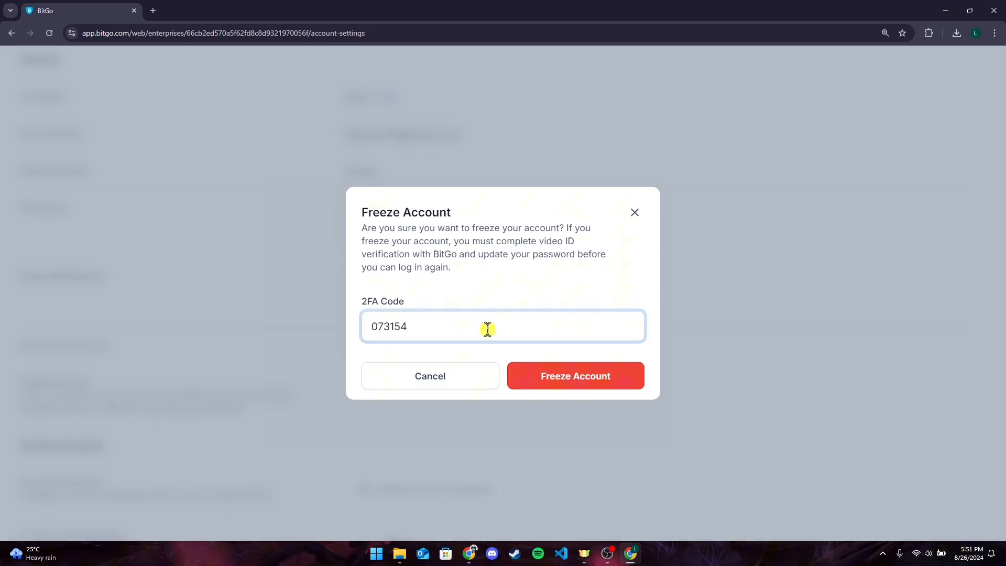
click(574, 375)
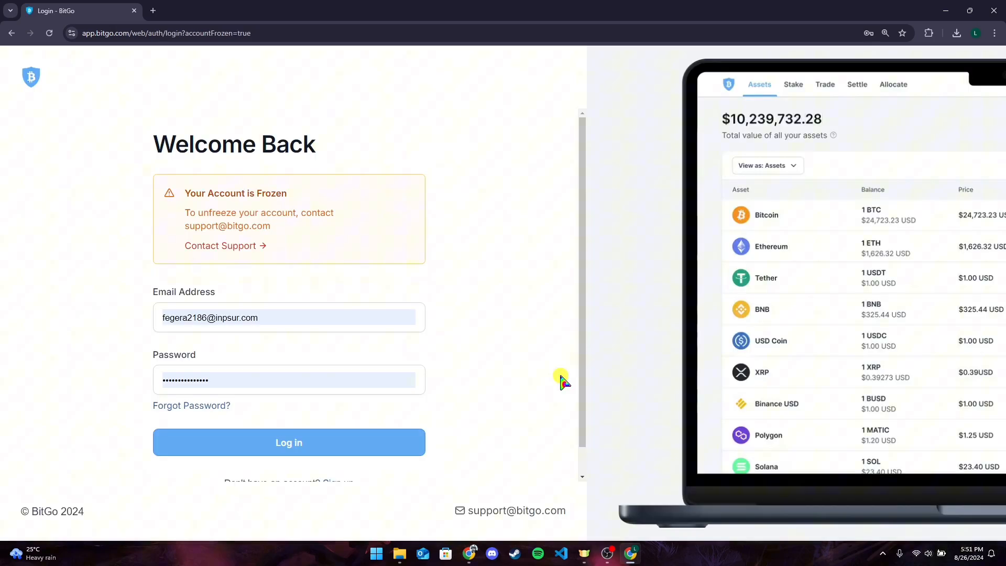
mouse_move(226, 236)
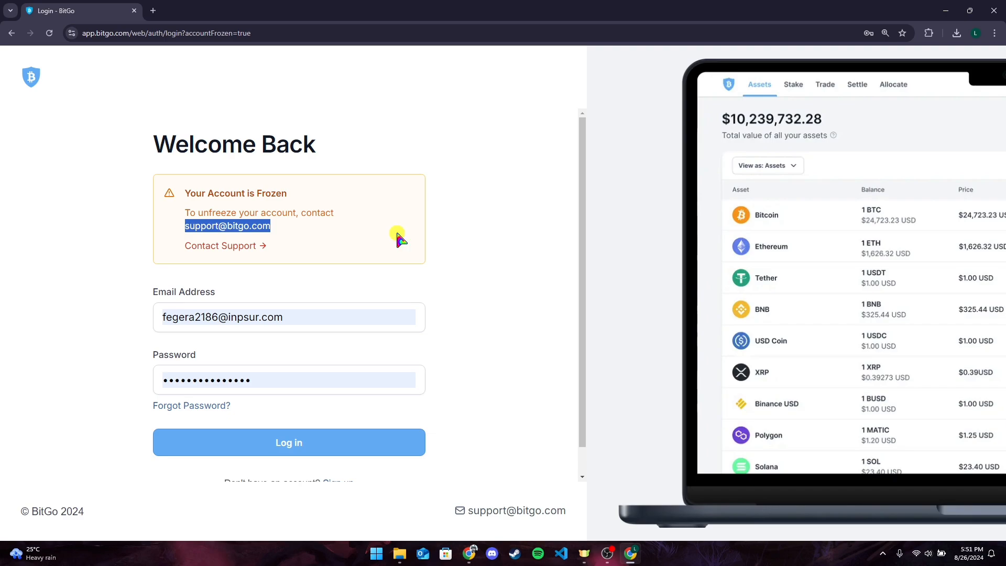
mouse_move(398, 242)
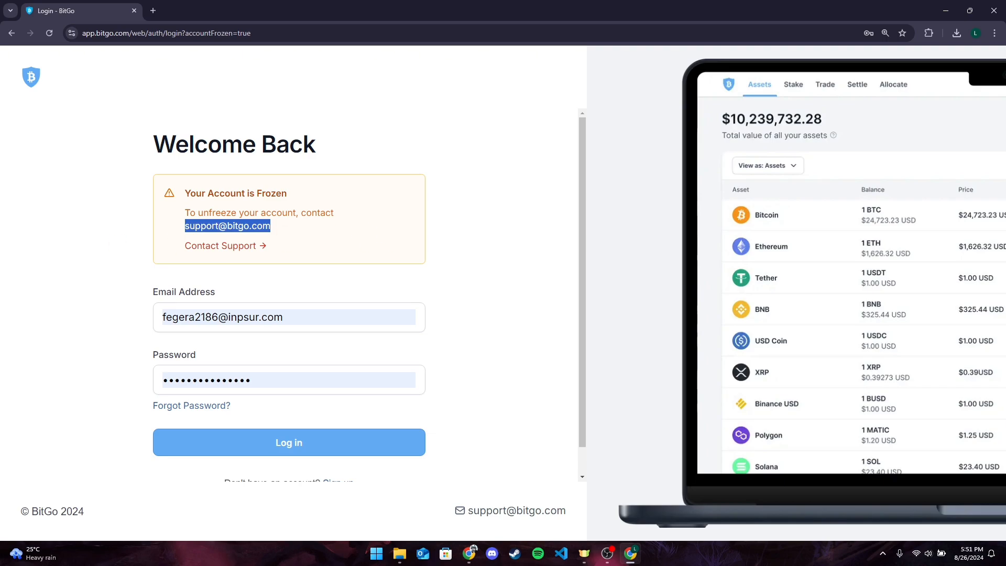